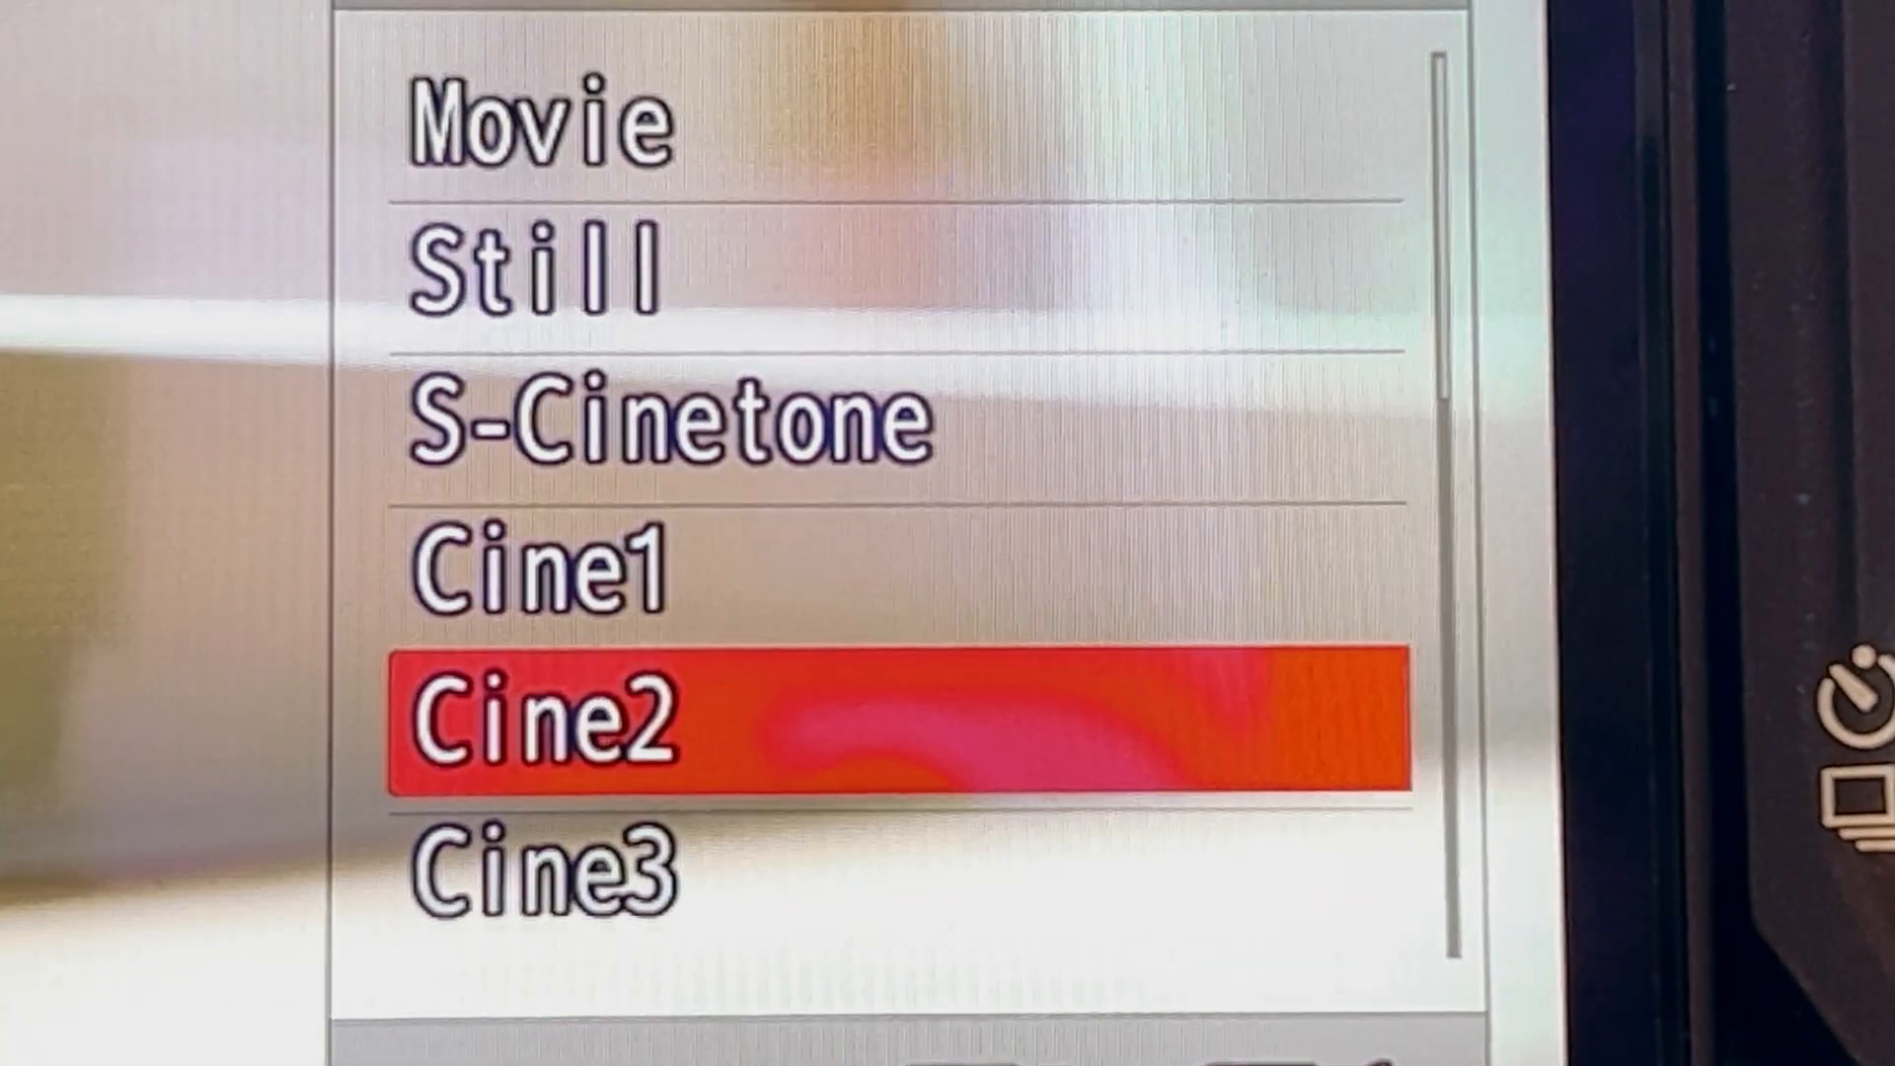
scroll(down, 3)
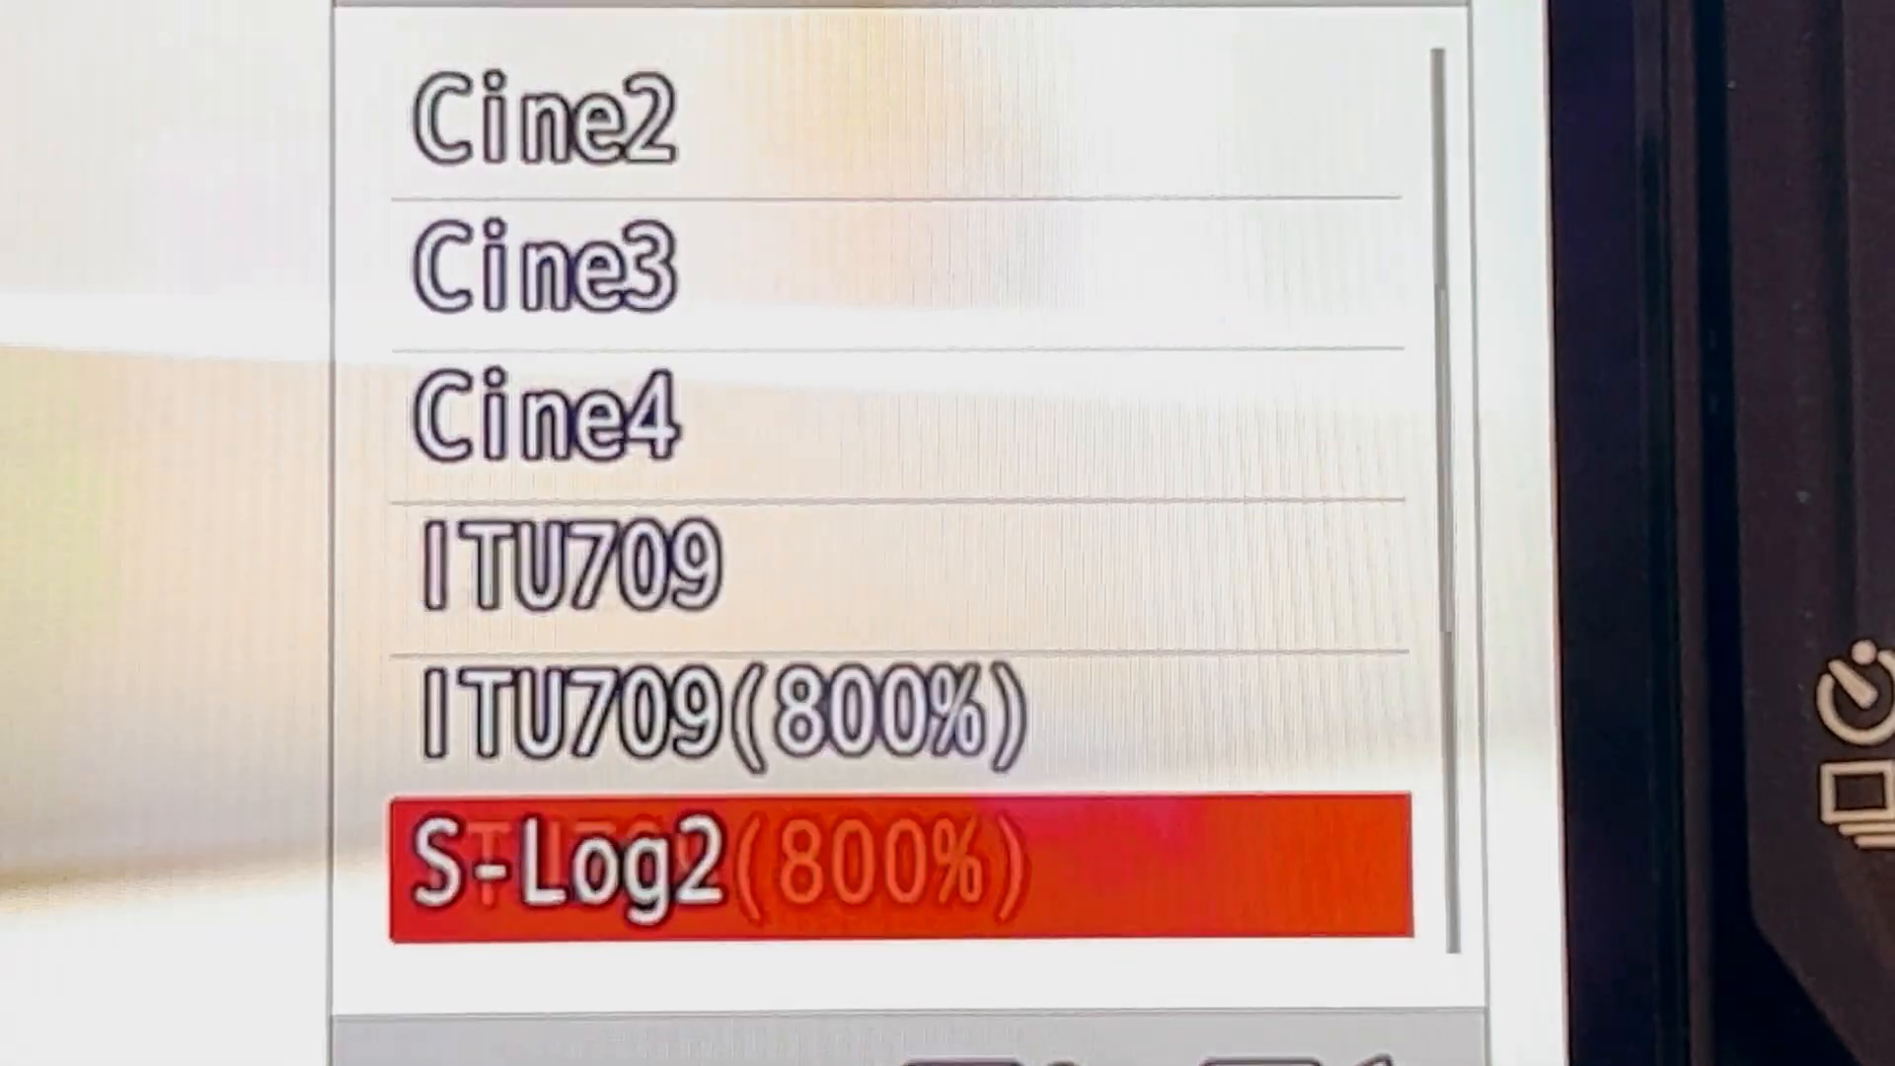
scroll(down, 3)
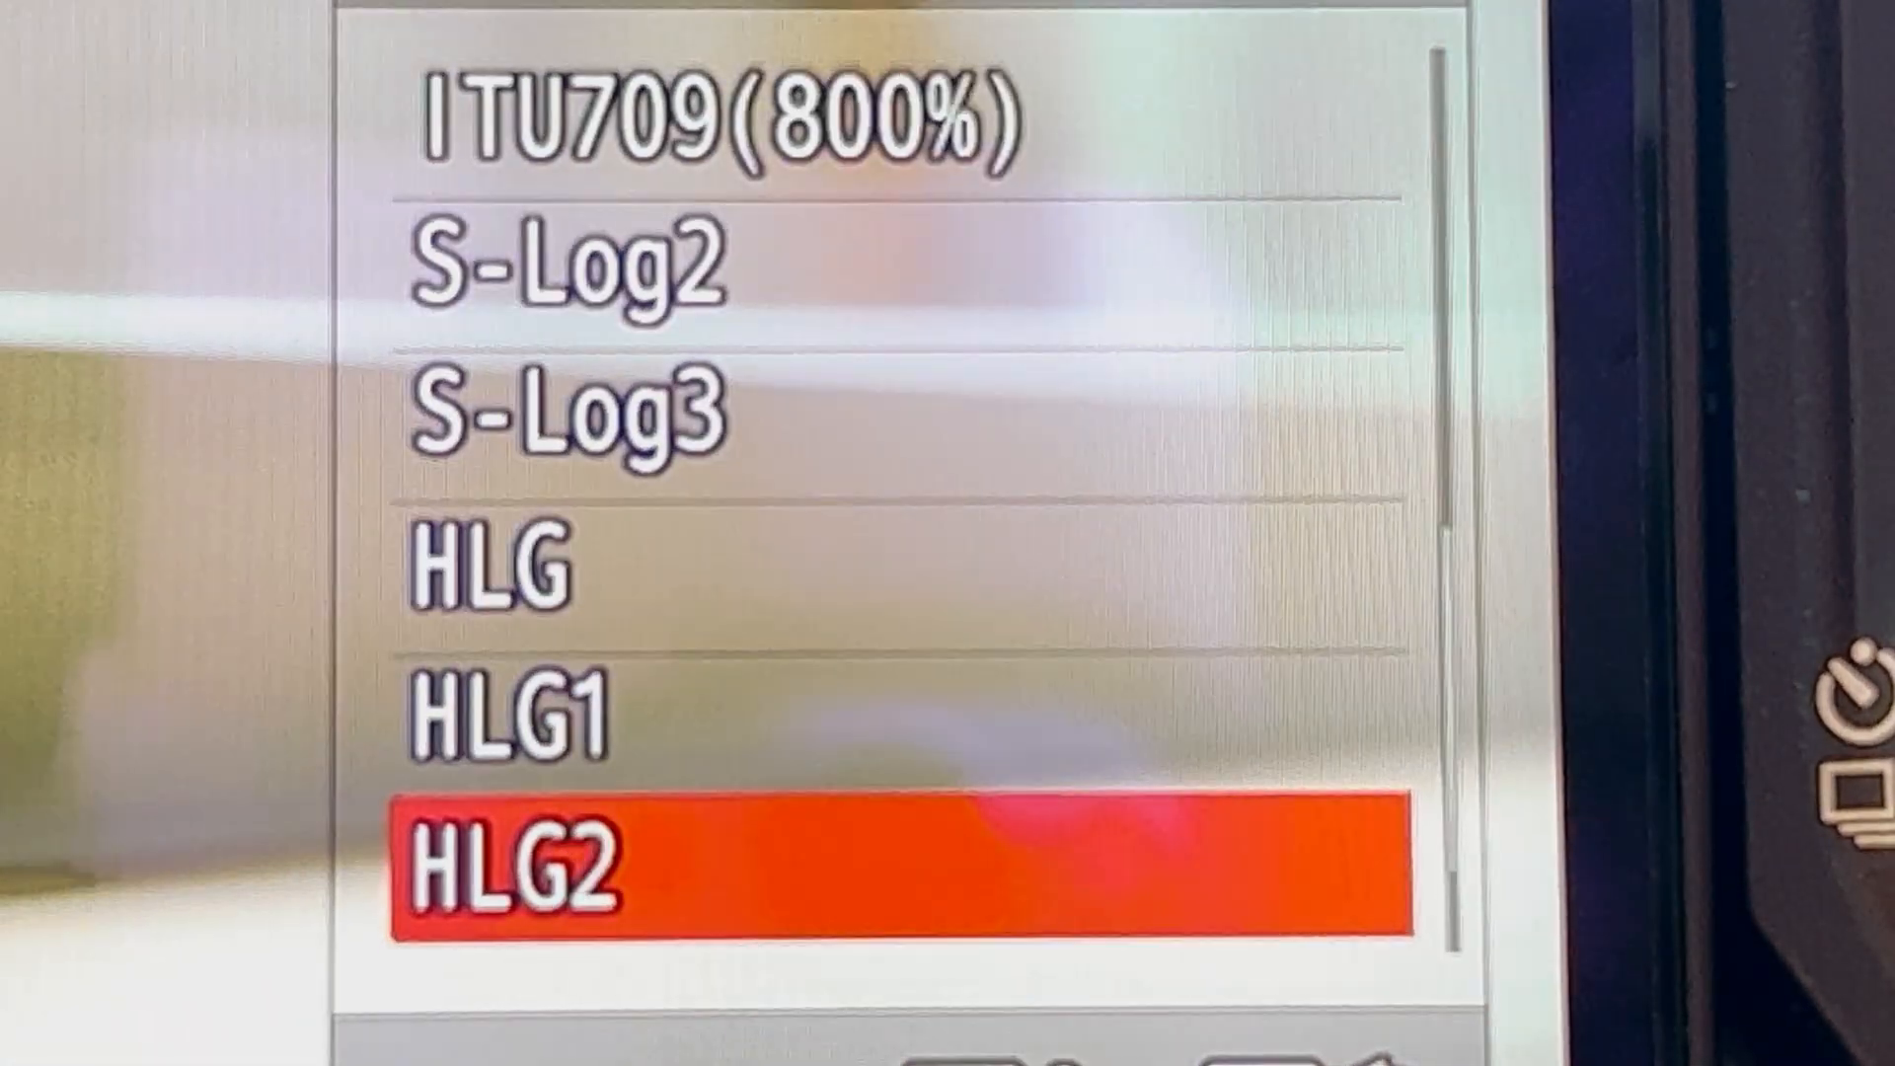